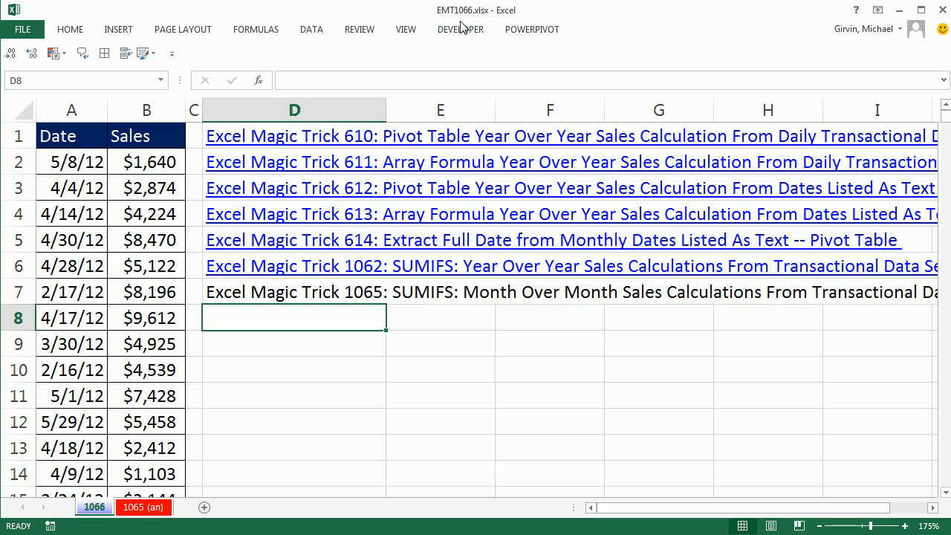
mouse_move(438, 451)
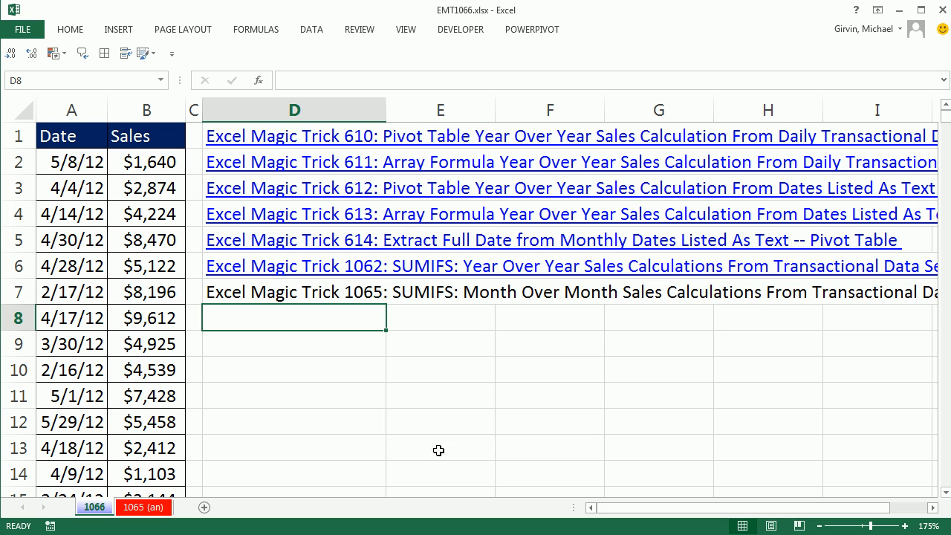
Step: Insert a PivotTable from '1066'!$A$1:$B$5000 onto a new worksheet
click(440, 421)
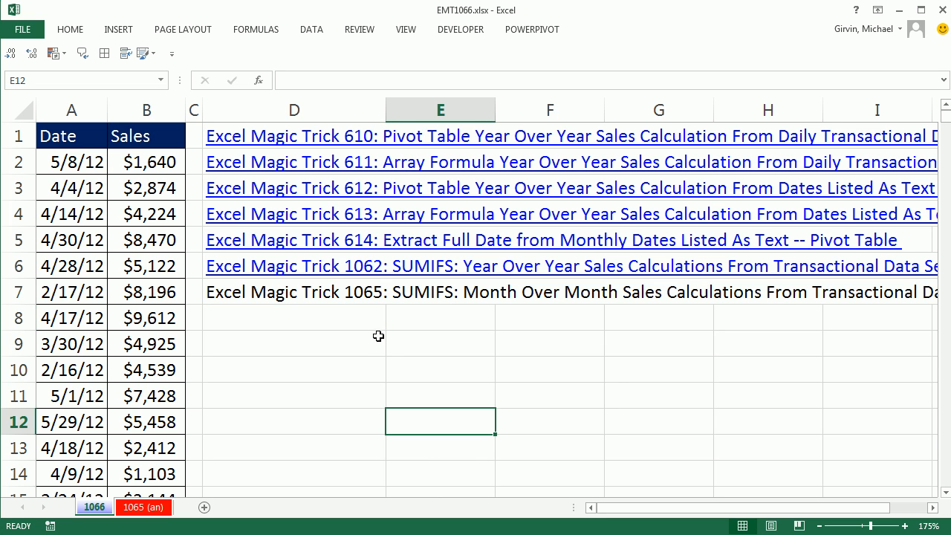
mouse_move(423, 355)
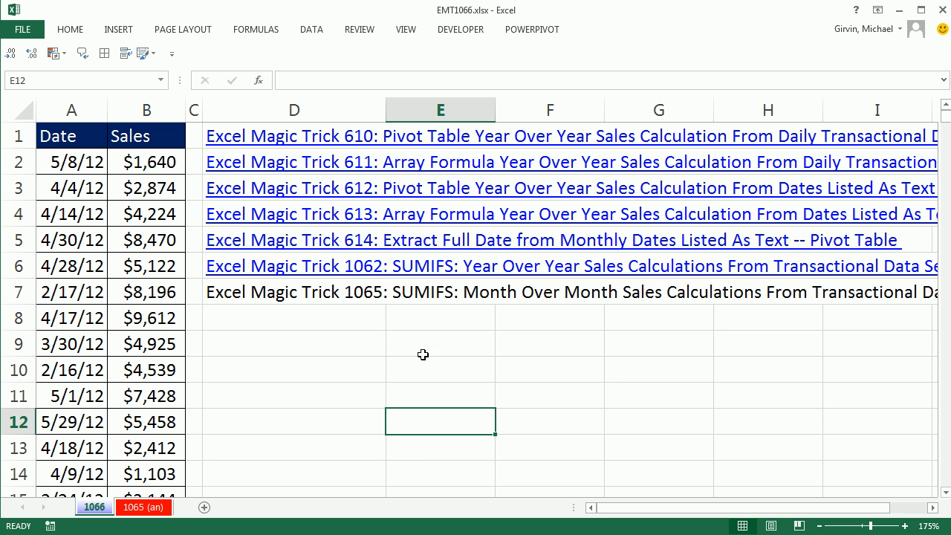
mouse_move(573, 319)
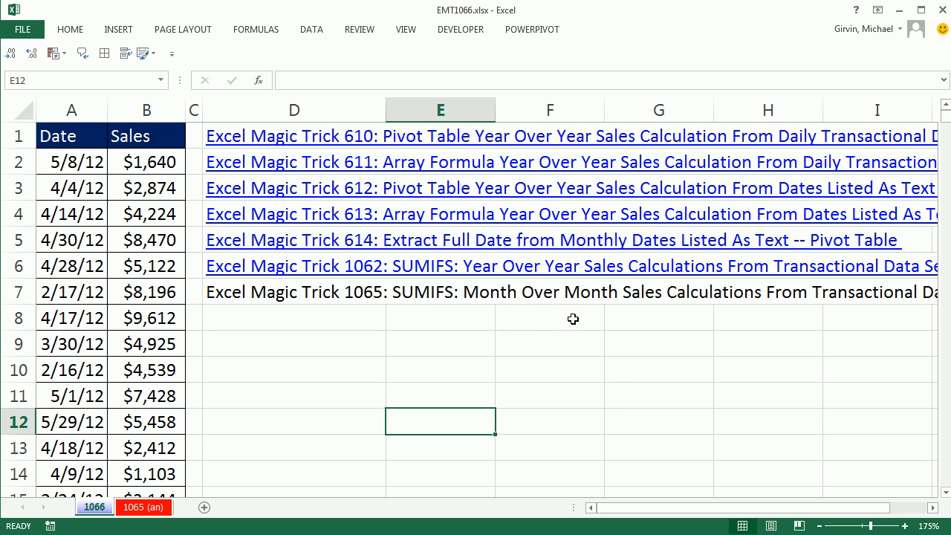
mouse_move(821, 313)
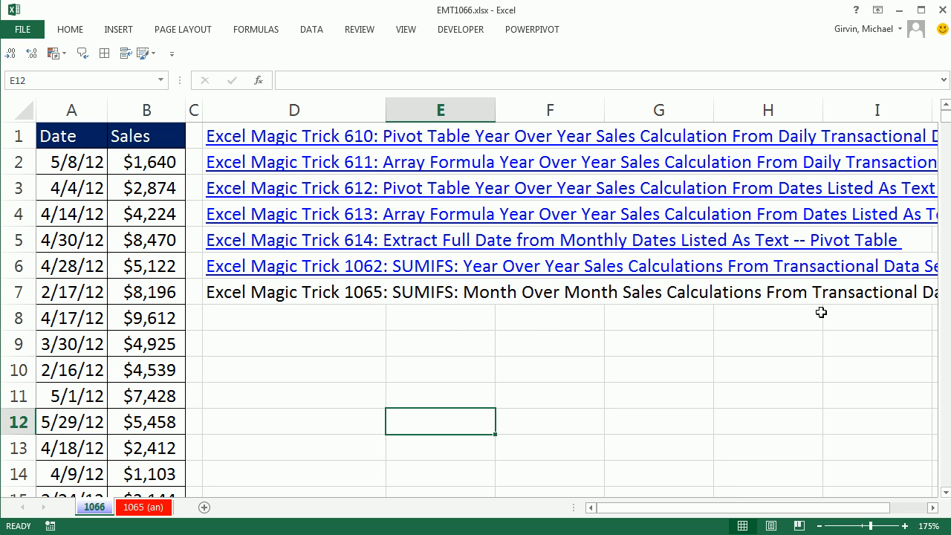
mouse_move(521, 345)
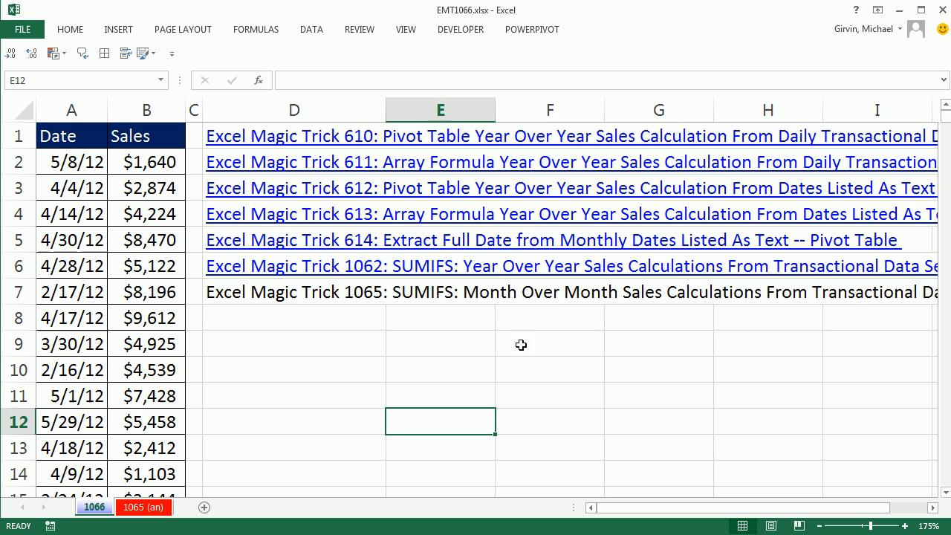
mouse_move(448, 344)
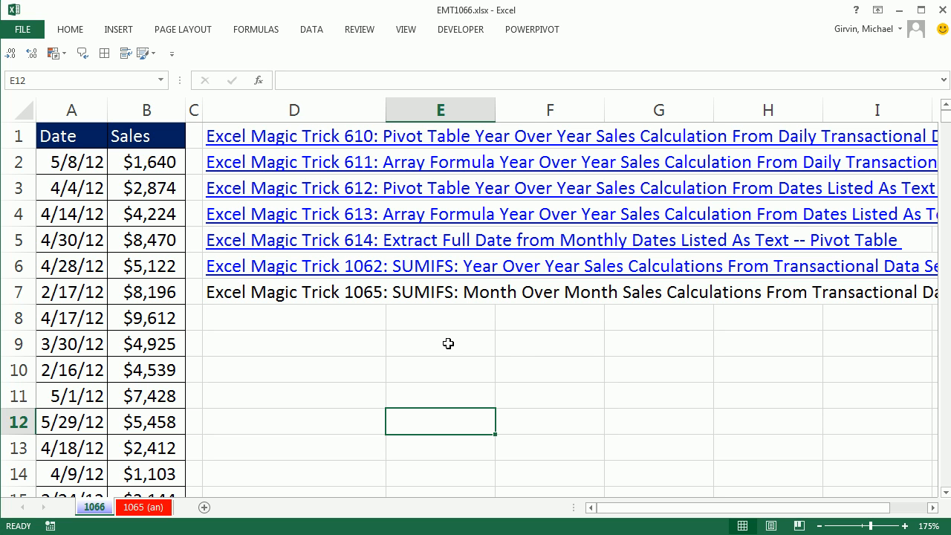
click(147, 213)
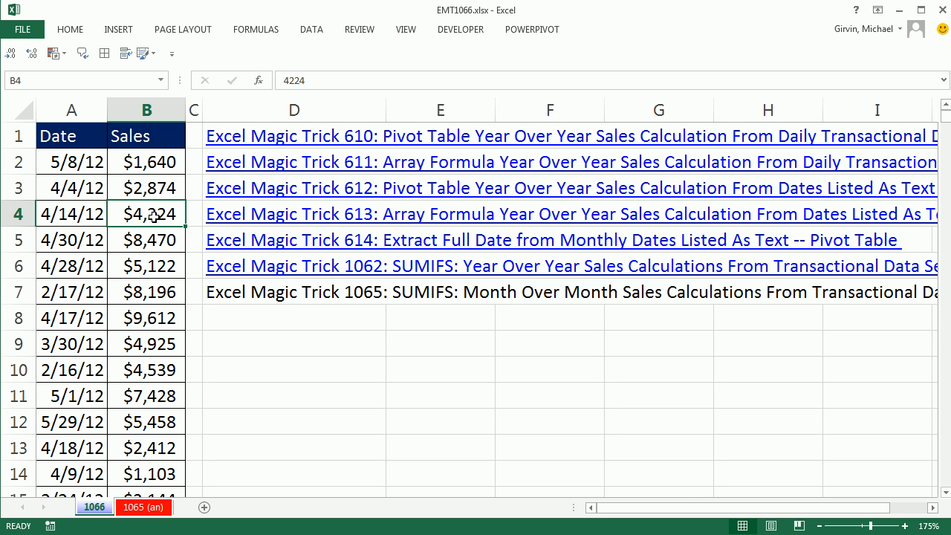
mouse_move(206, 176)
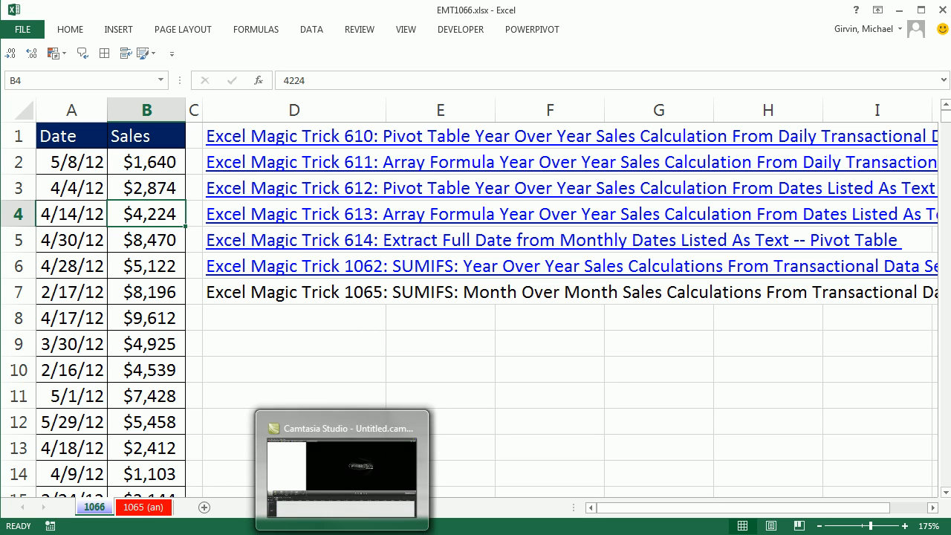
click(118, 29)
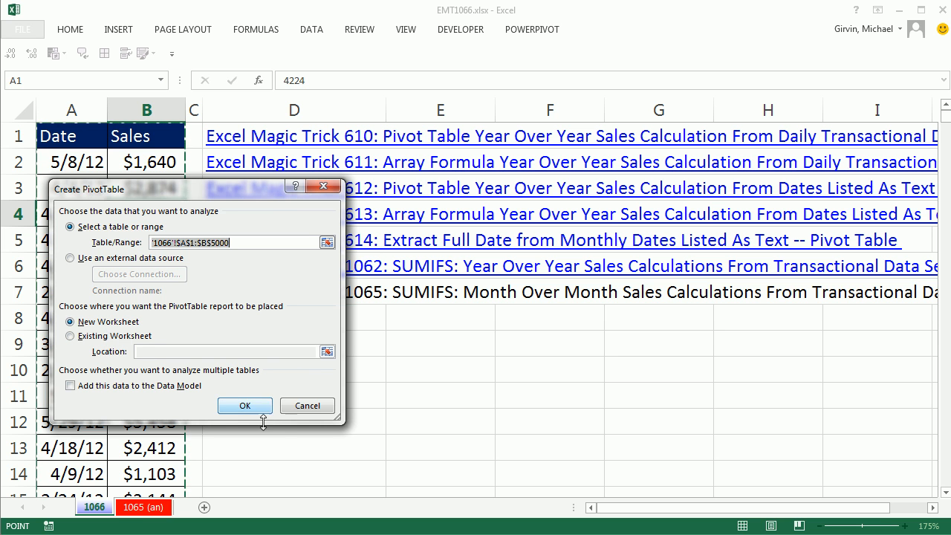
click(244, 405)
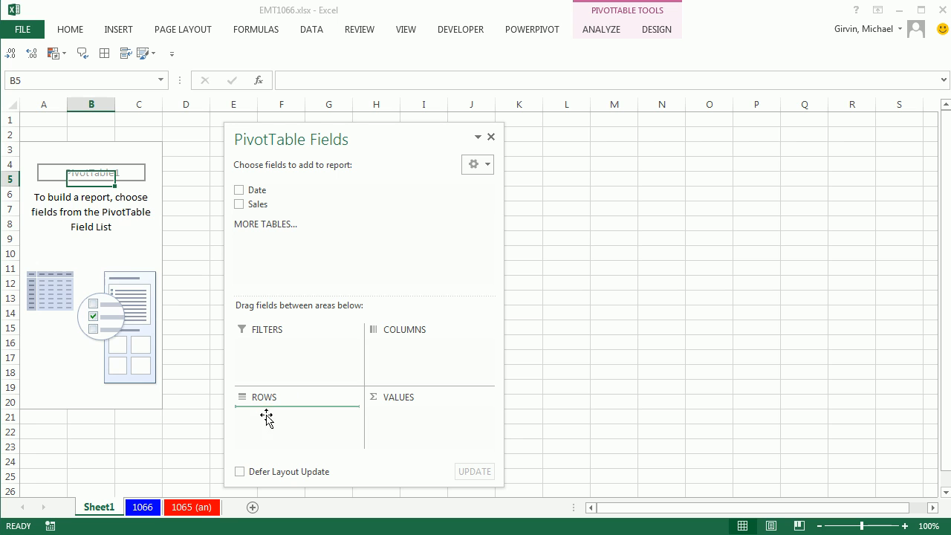
Step: Add Date to the rows and group it by Months and Years
click(239, 190)
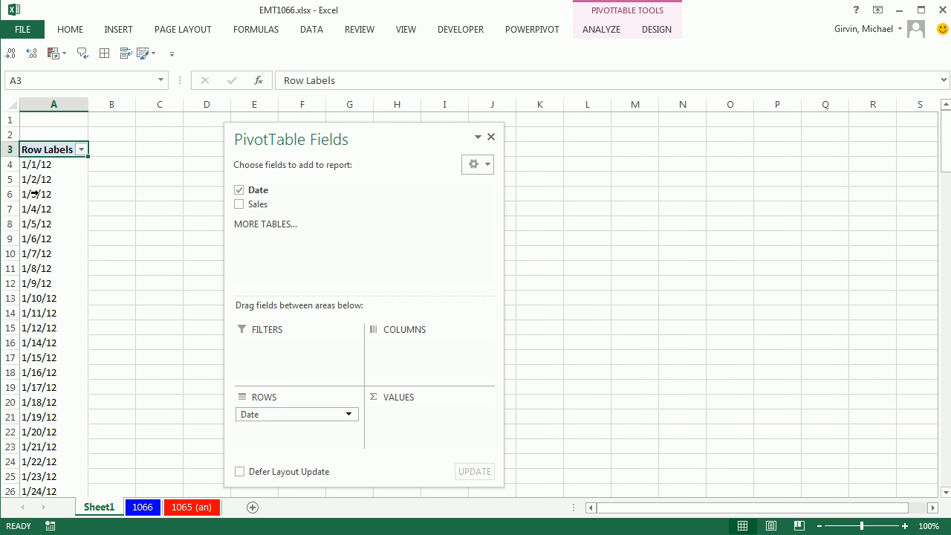
right_click(37, 194)
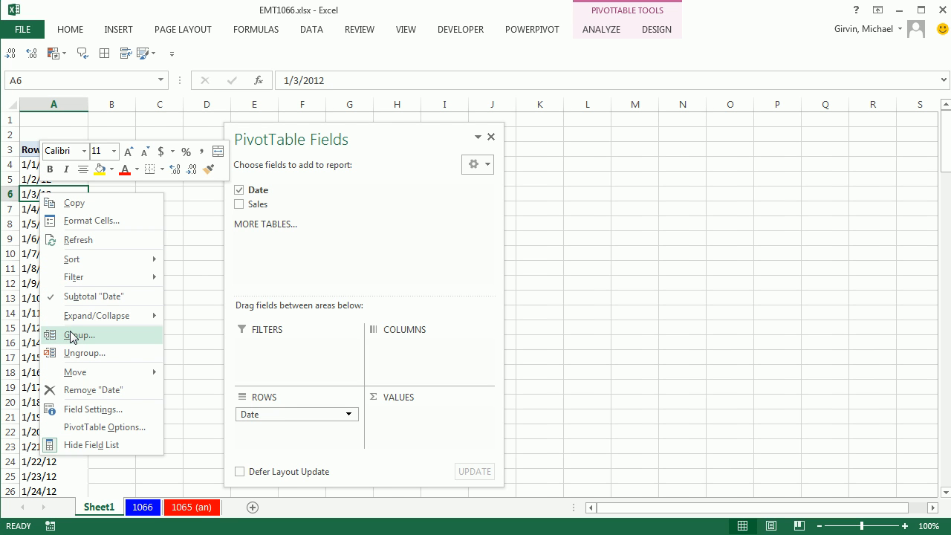
click(79, 335)
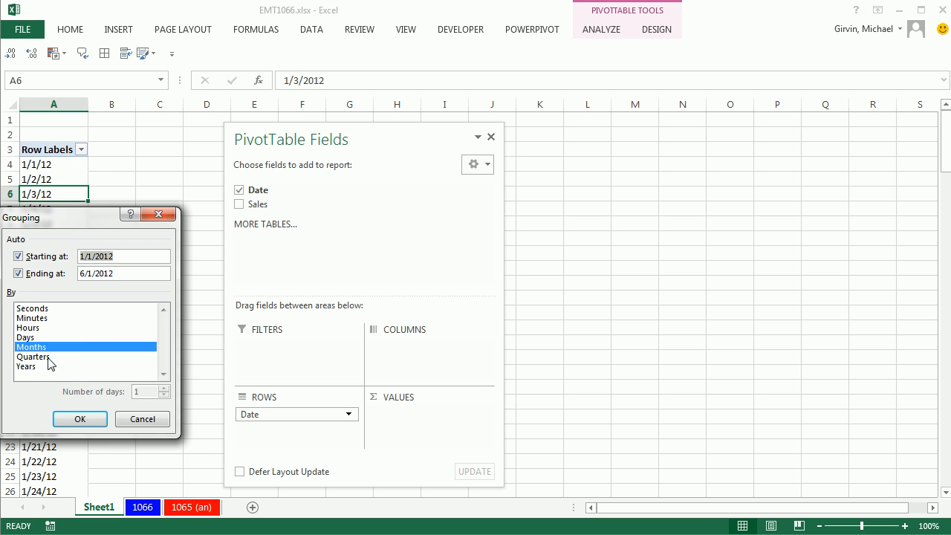
click(27, 365)
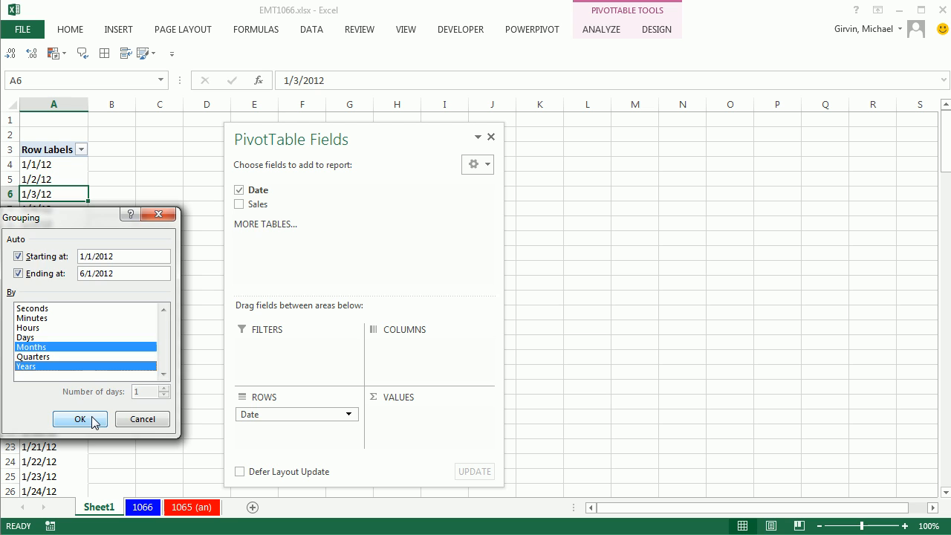
click(79, 419)
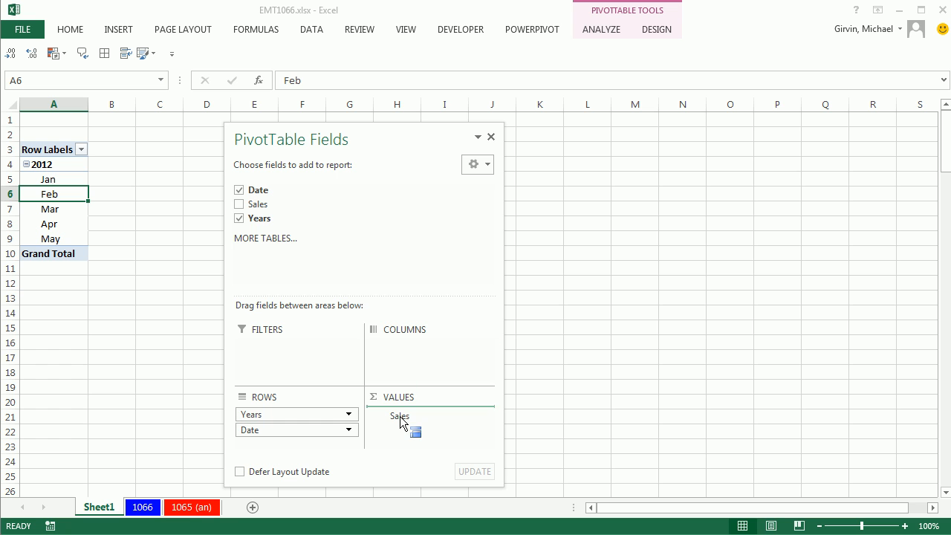
Step: Add Sales to Values and switch the report layout to Tabular Form
click(239, 203)
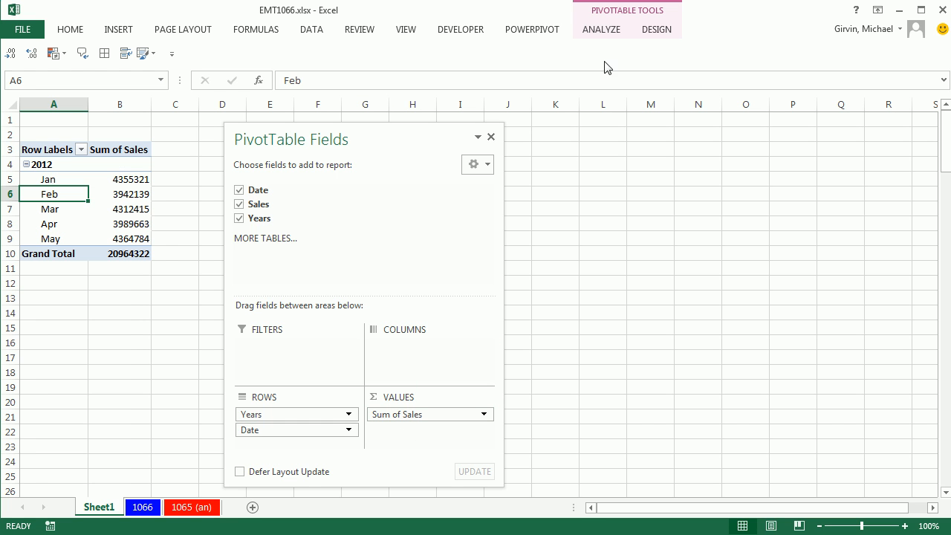
click(656, 29)
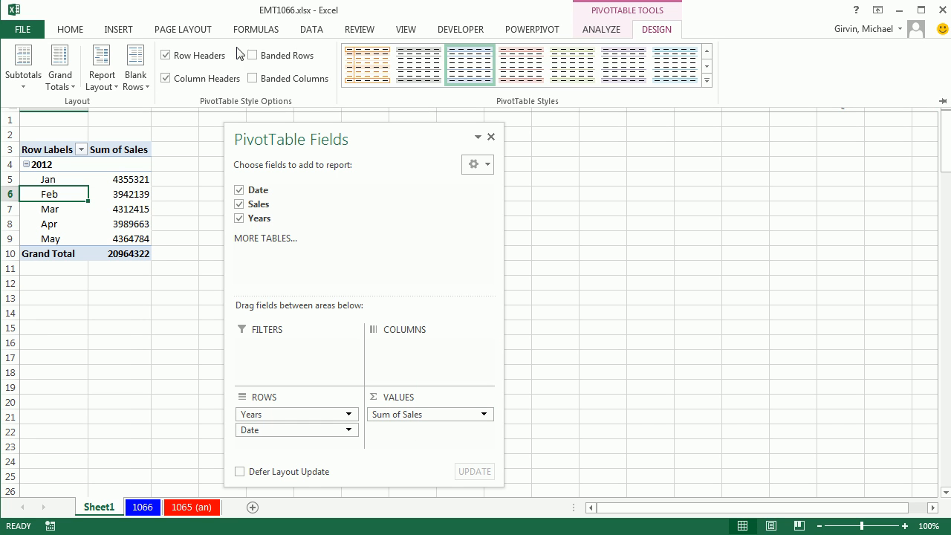
click(101, 66)
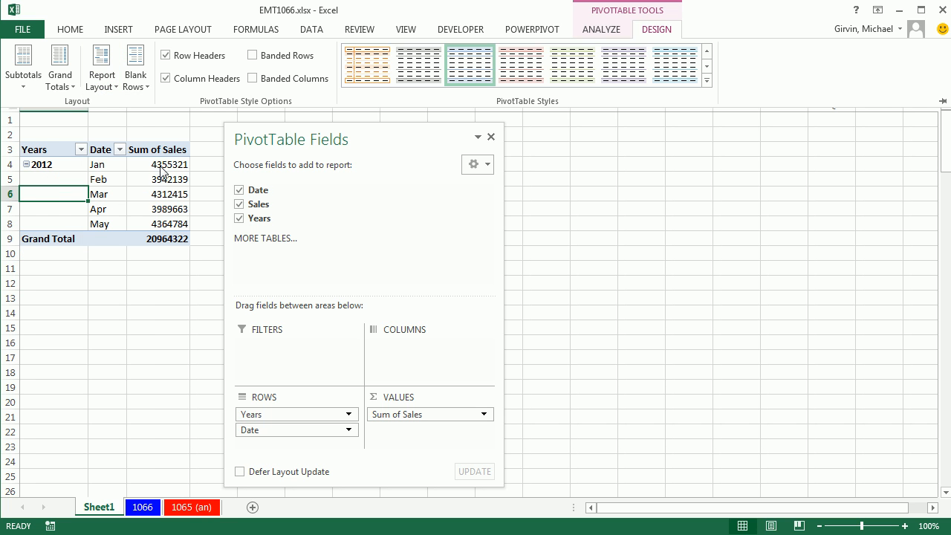
right_click(159, 164)
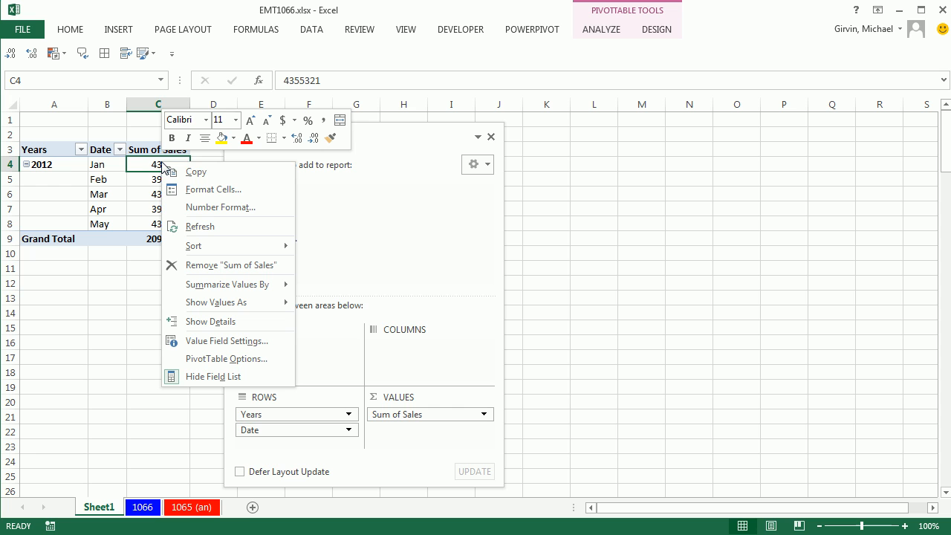
mouse_move(215, 189)
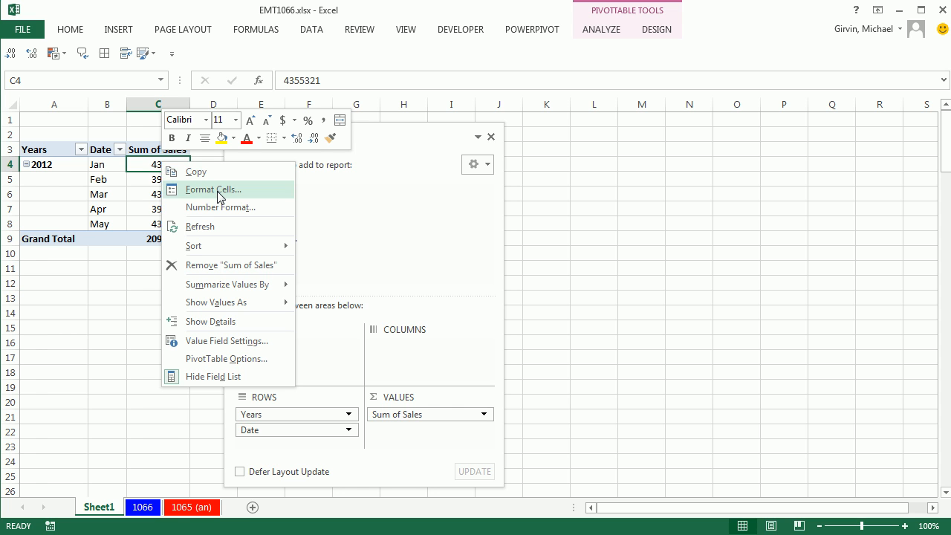
mouse_move(221, 207)
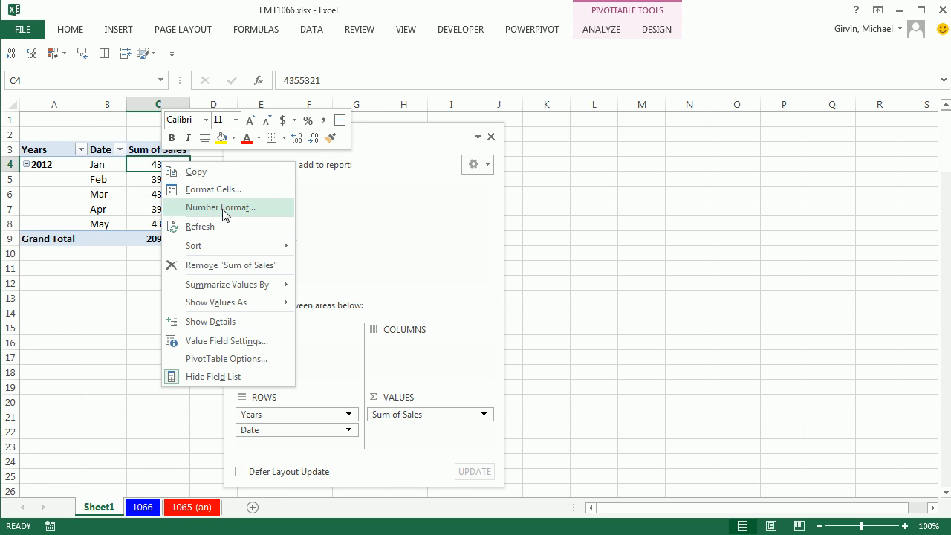
mouse_move(214, 216)
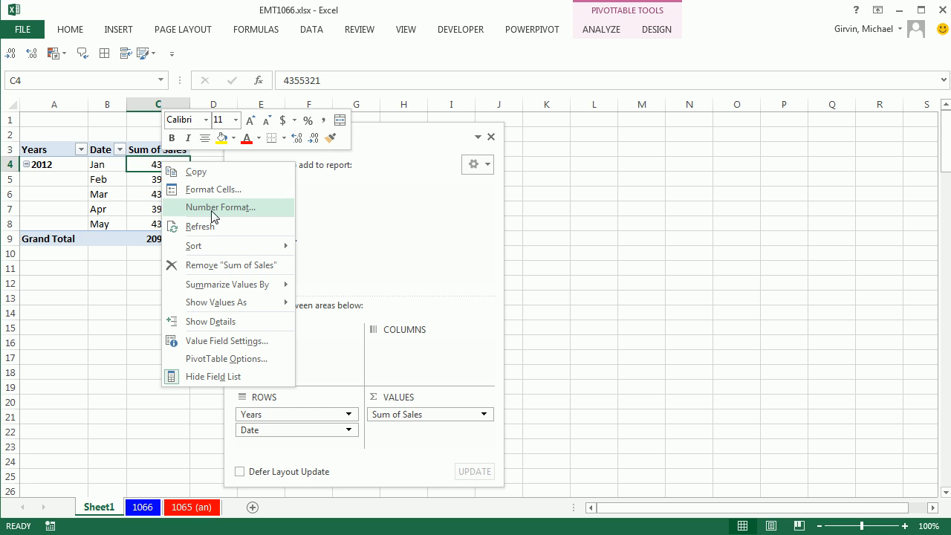
Step: Apply Currency number format with two decimals to Sum of Sales
click(220, 207)
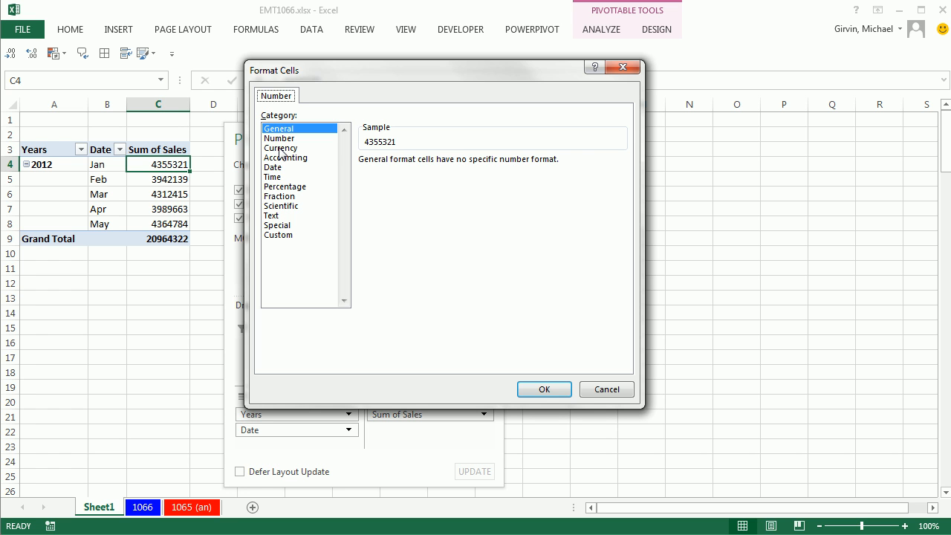
click(544, 388)
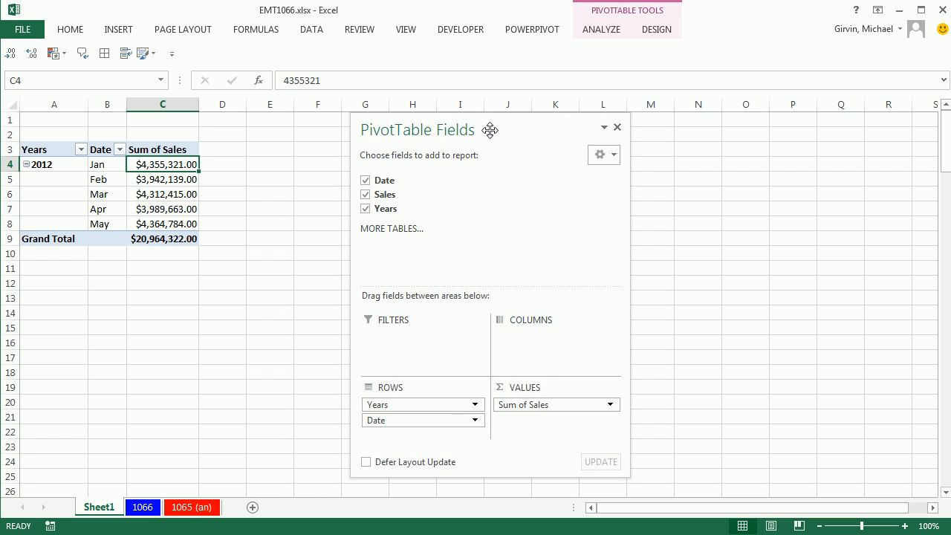
mouse_move(307, 163)
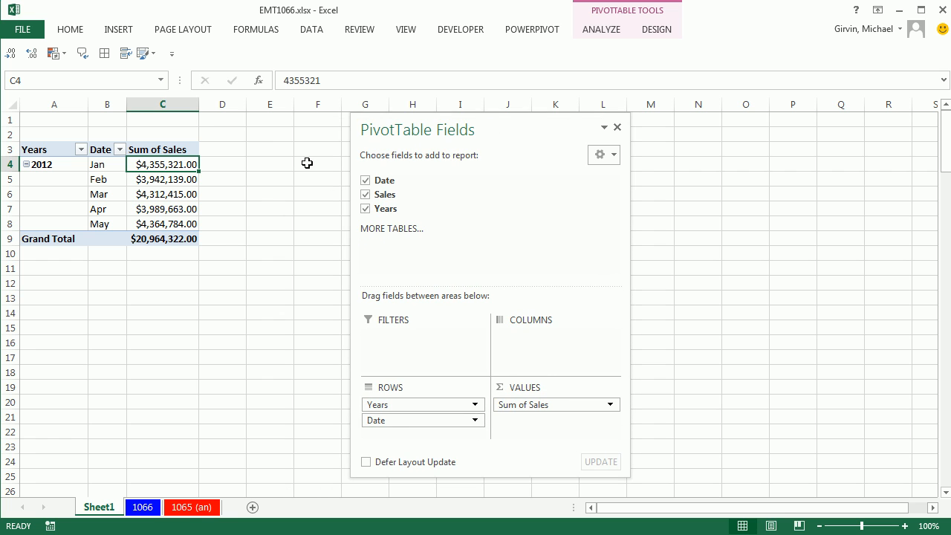
Step: Add Sales to Values again as Sum of Sales2 and choose Show Values As % Difference From
drag(384, 194, 456, 259)
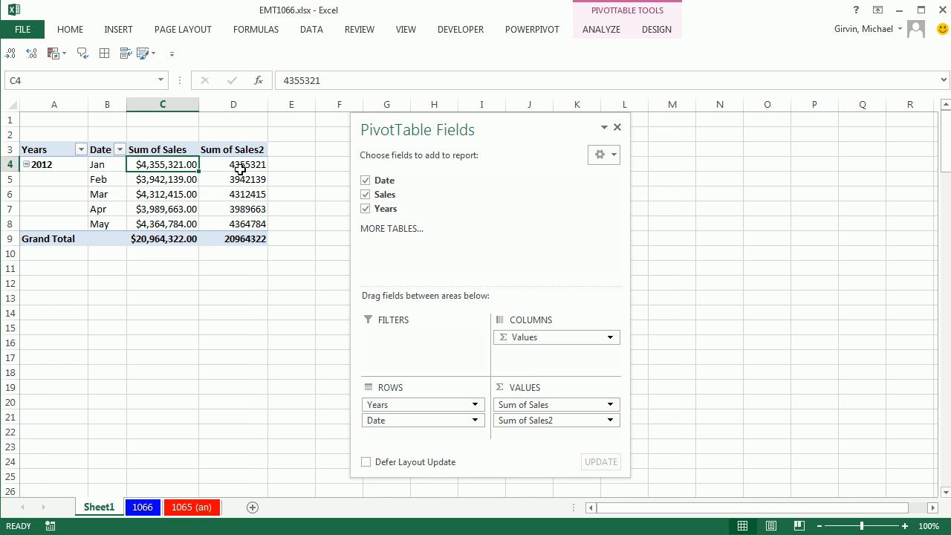
right_click(248, 164)
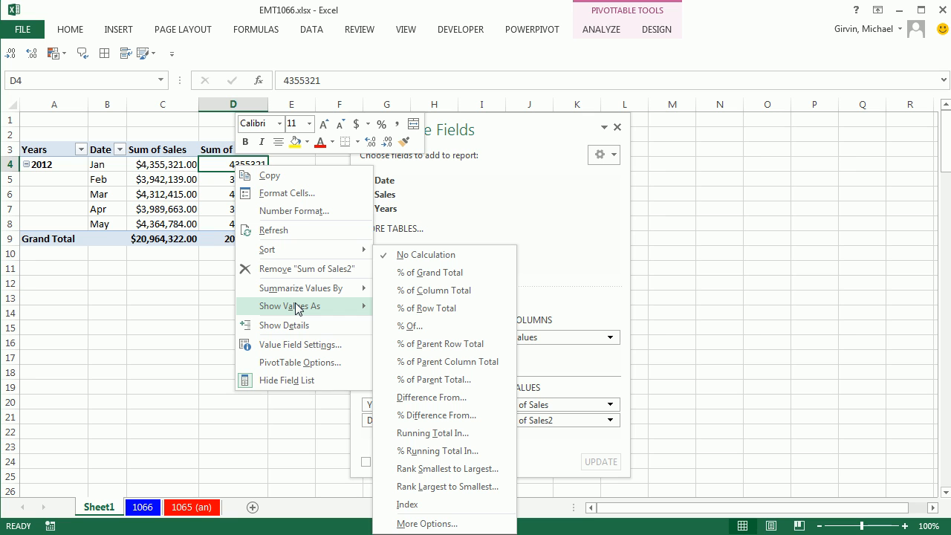
mouse_move(414, 326)
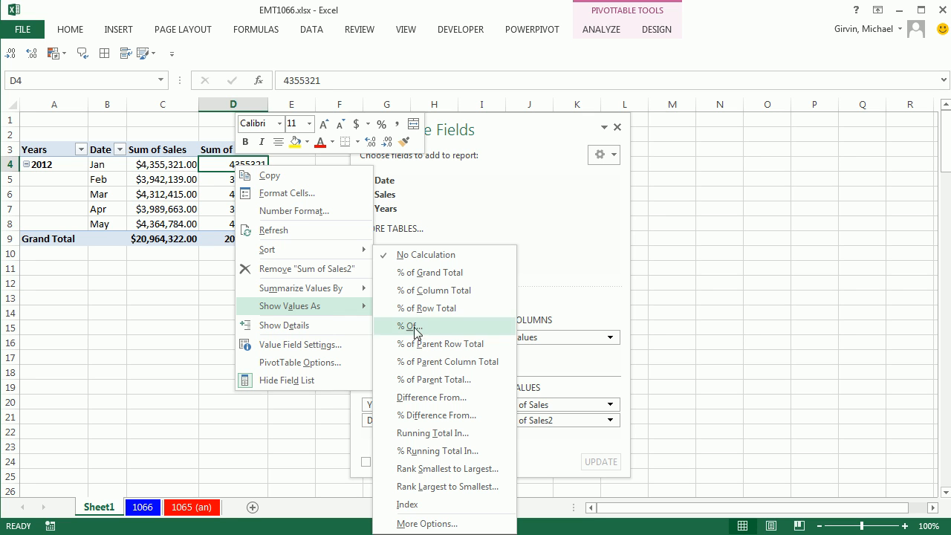
mouse_move(434, 414)
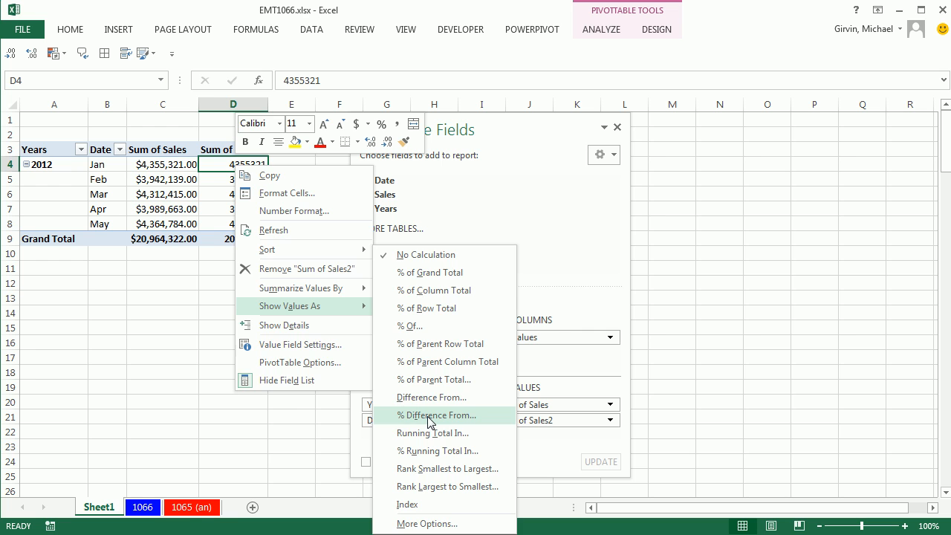
click(437, 414)
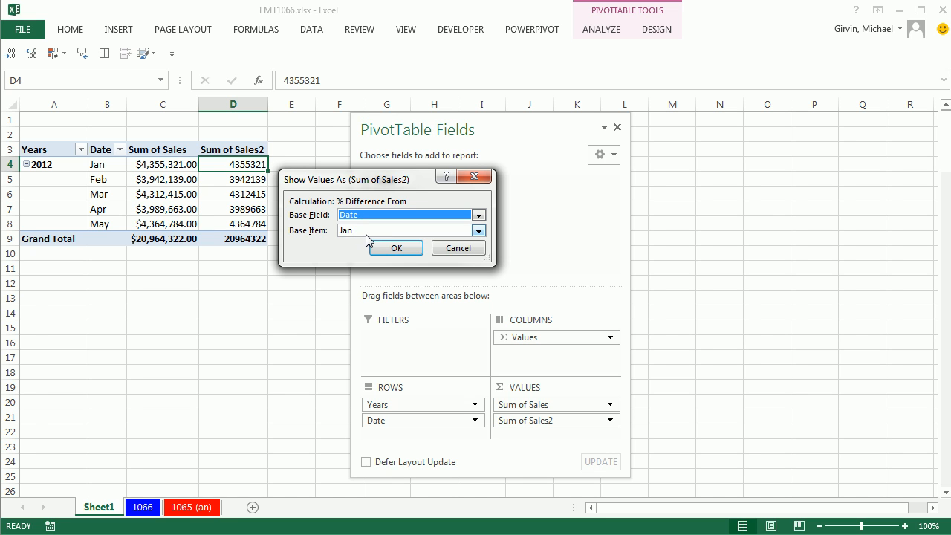
Step: Set Sum of Sales2 to % Difference From Date's (previous) item, then select D13
click(405, 230)
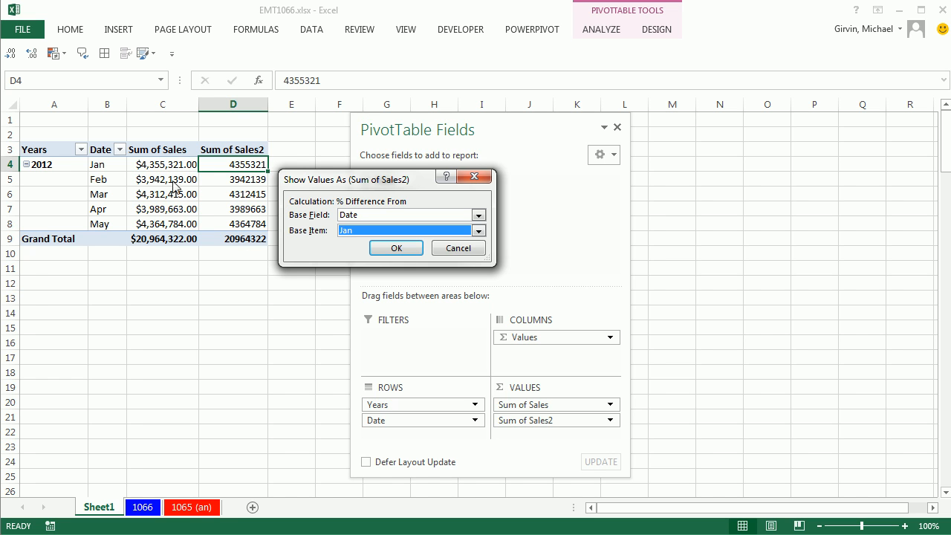
click(479, 230)
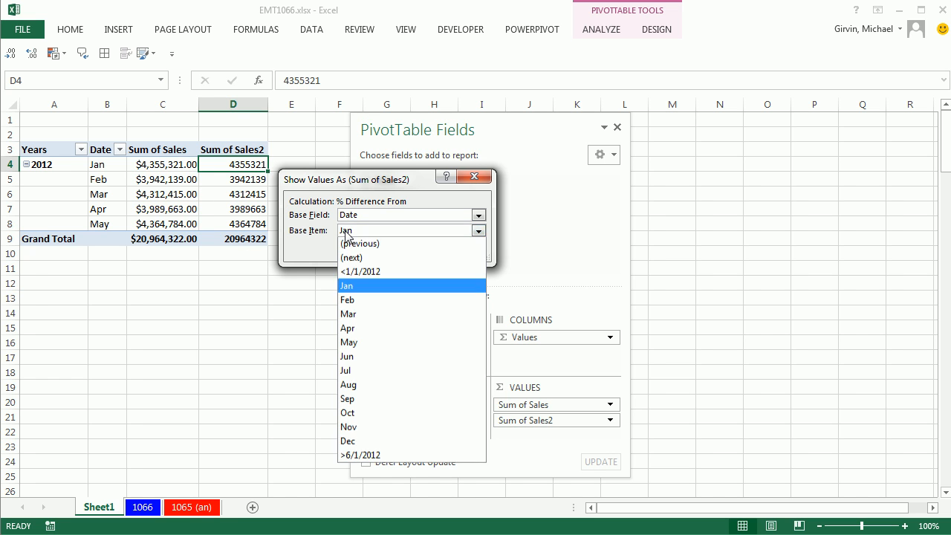
click(360, 243)
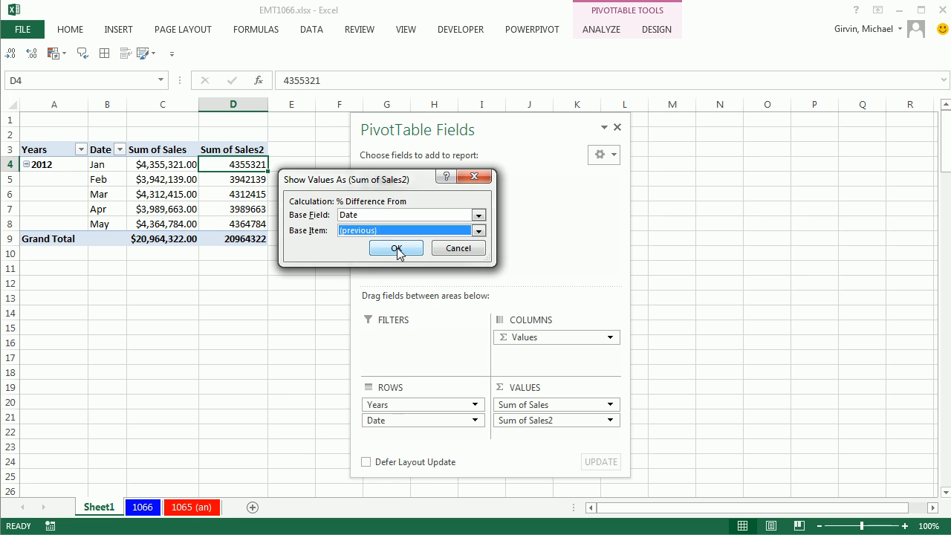
click(395, 248)
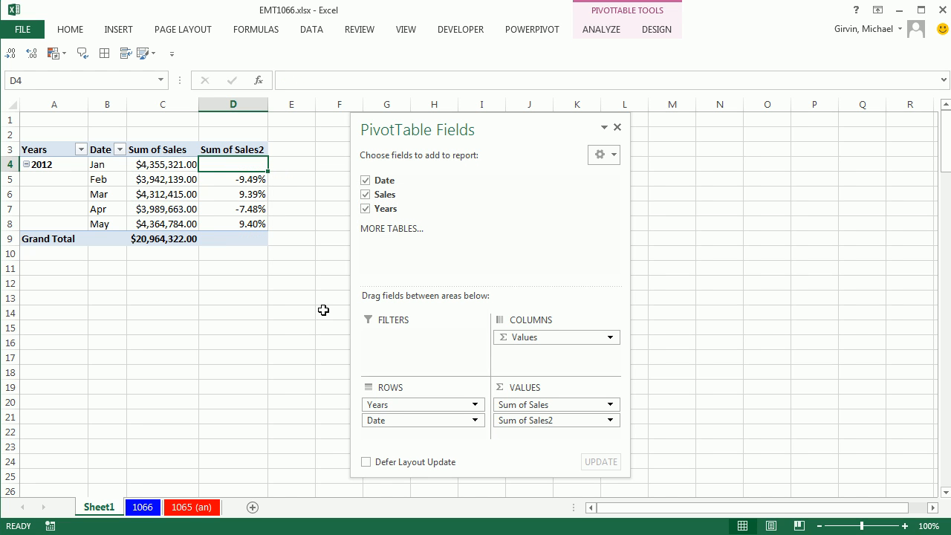
click(232, 297)
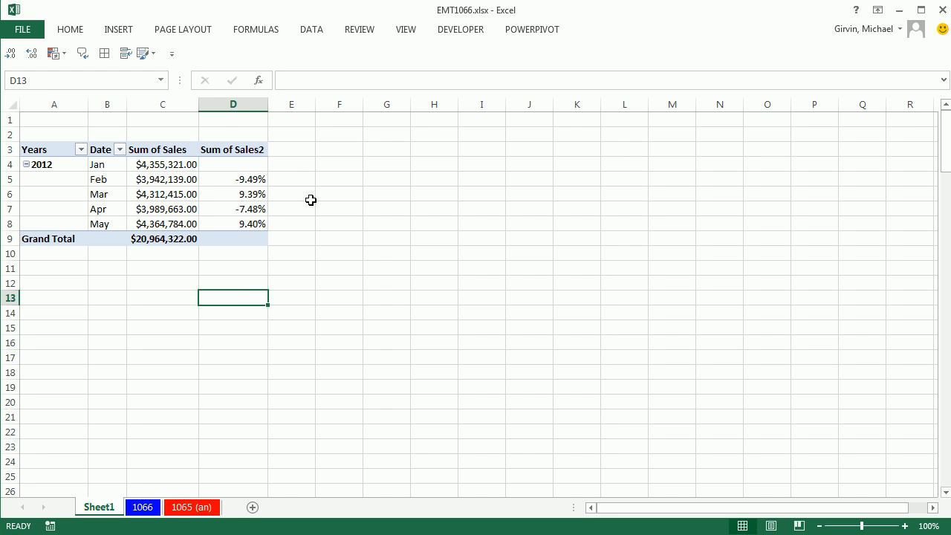
mouse_move(115, 300)
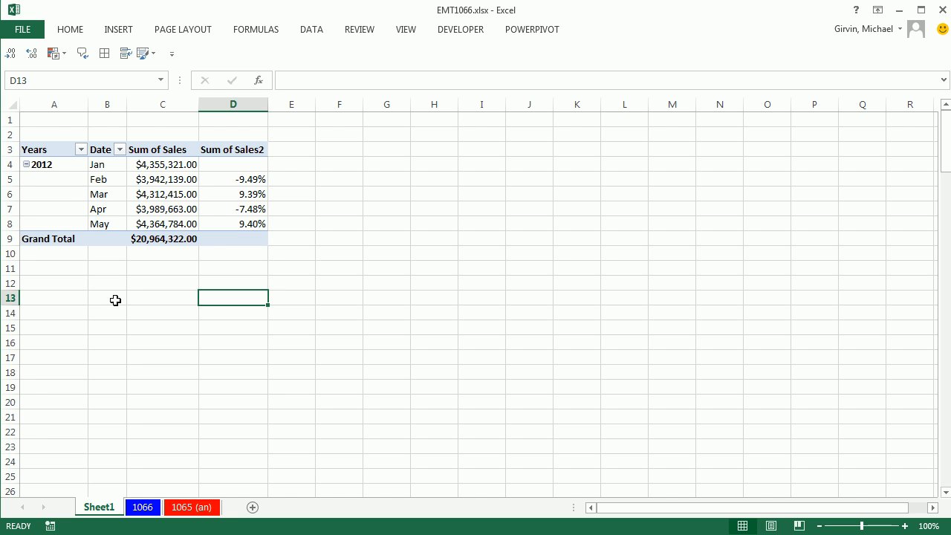
mouse_move(124, 308)
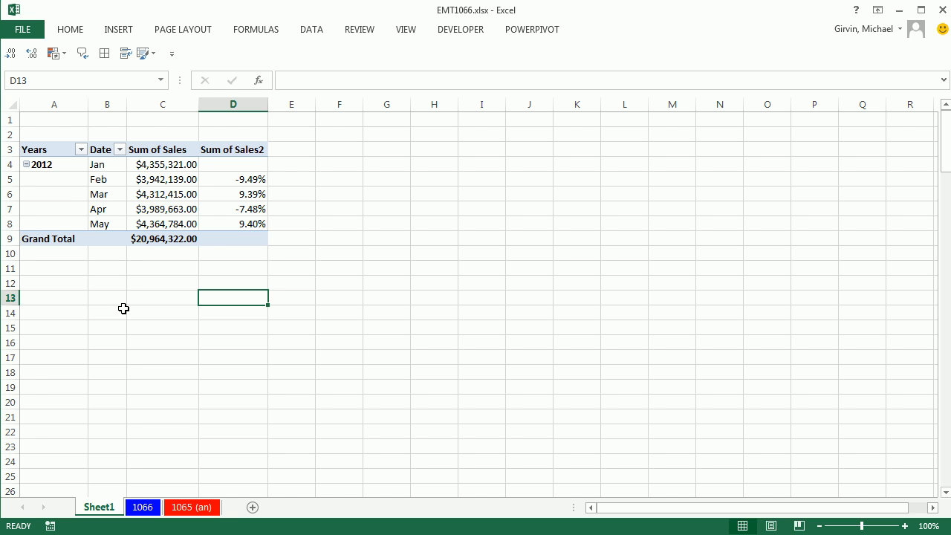
mouse_move(124, 245)
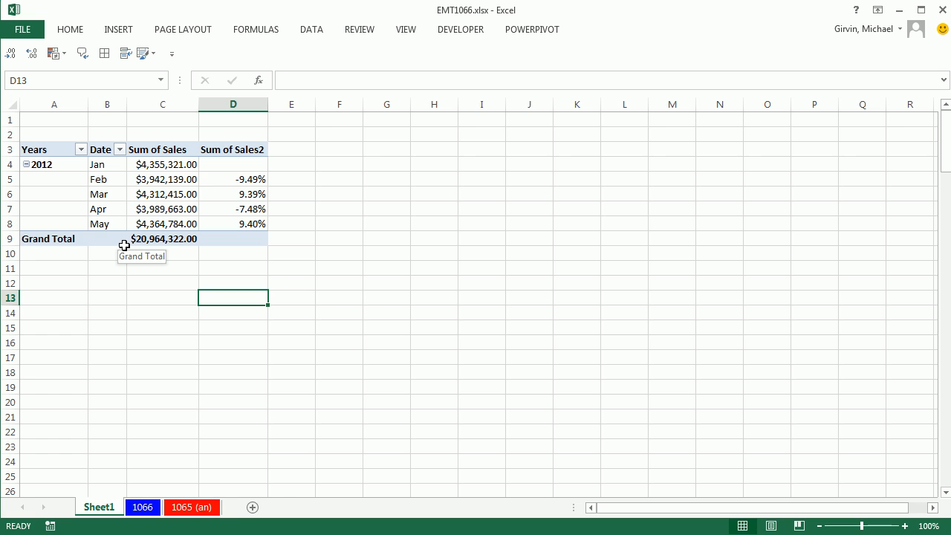
mouse_move(766, 21)
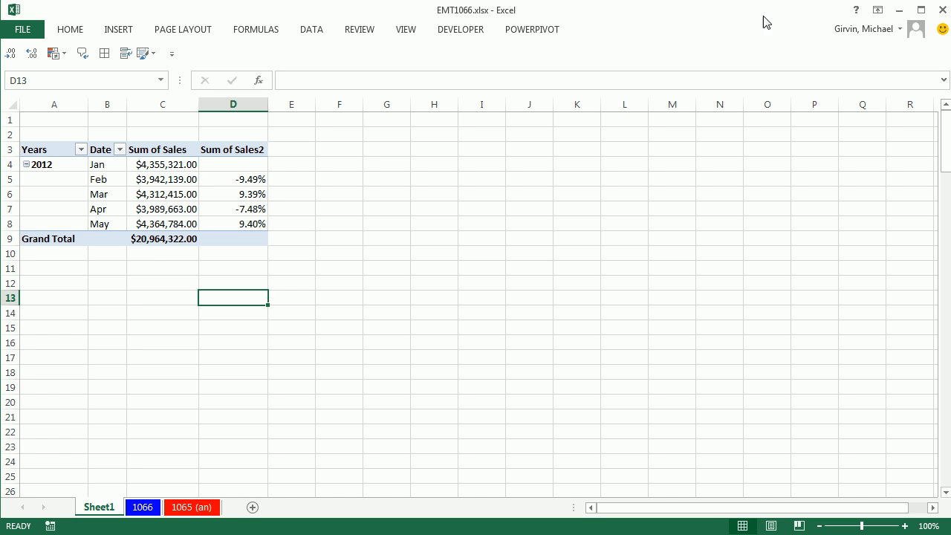